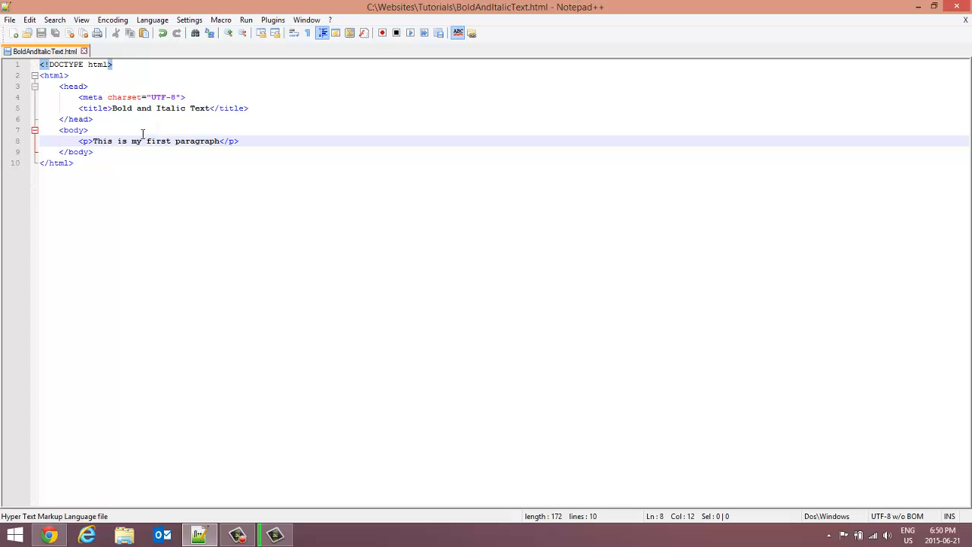
Wrap the paragraph word 'my' in <strong> and </strong> tags and save the file
double_click(135, 141)
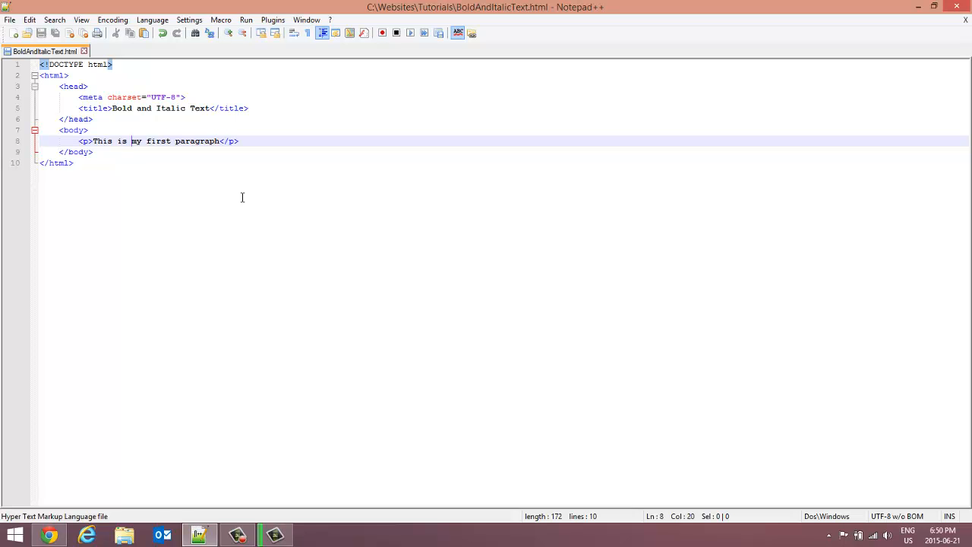
type("<s")
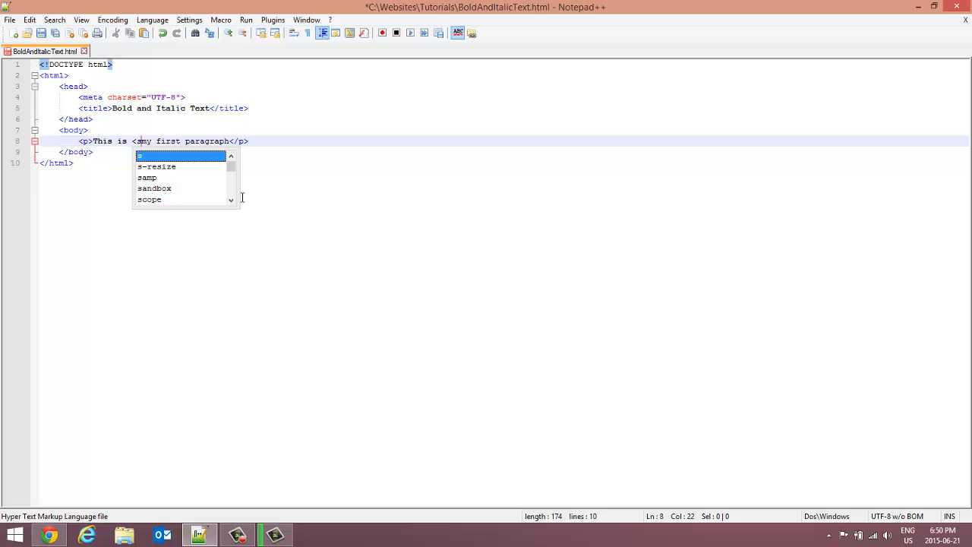
type("trong>")
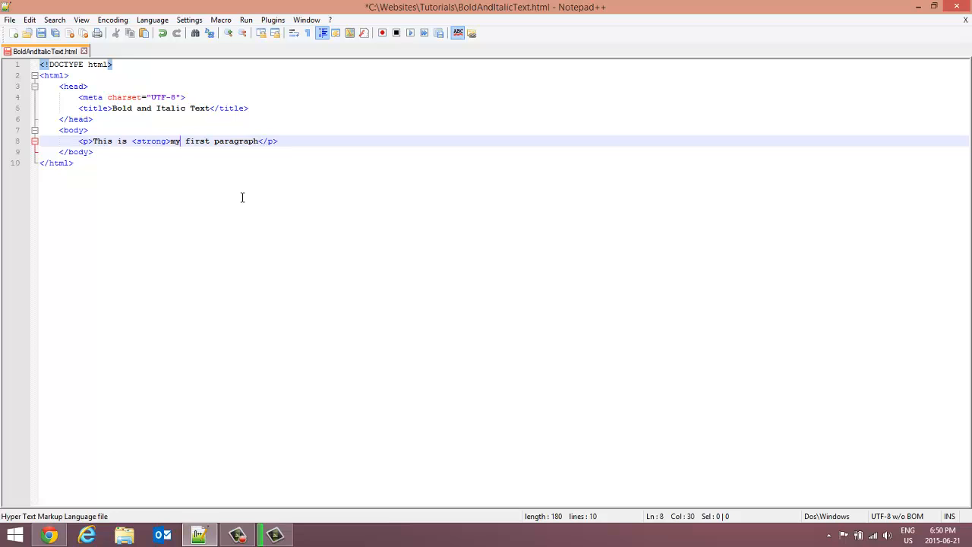
type("</strong>")
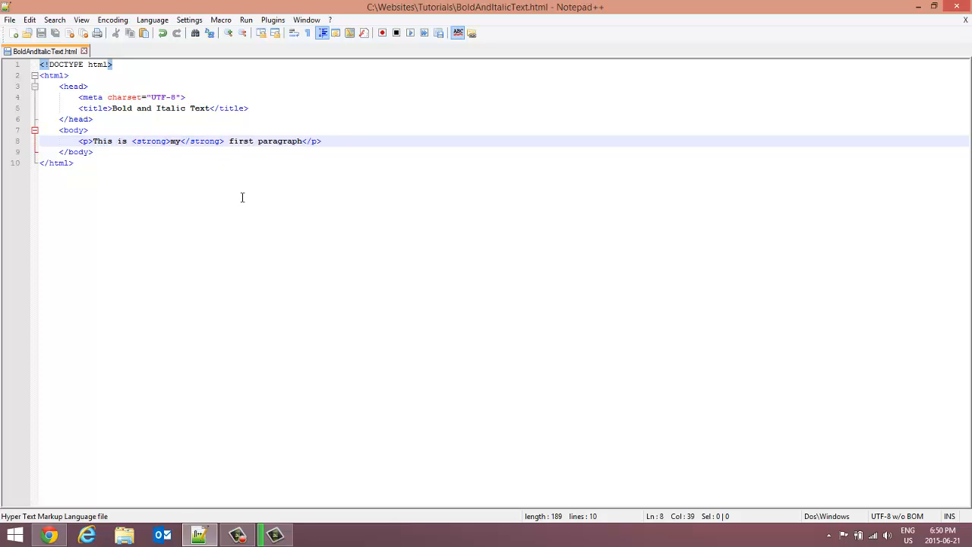
left_click(245, 20)
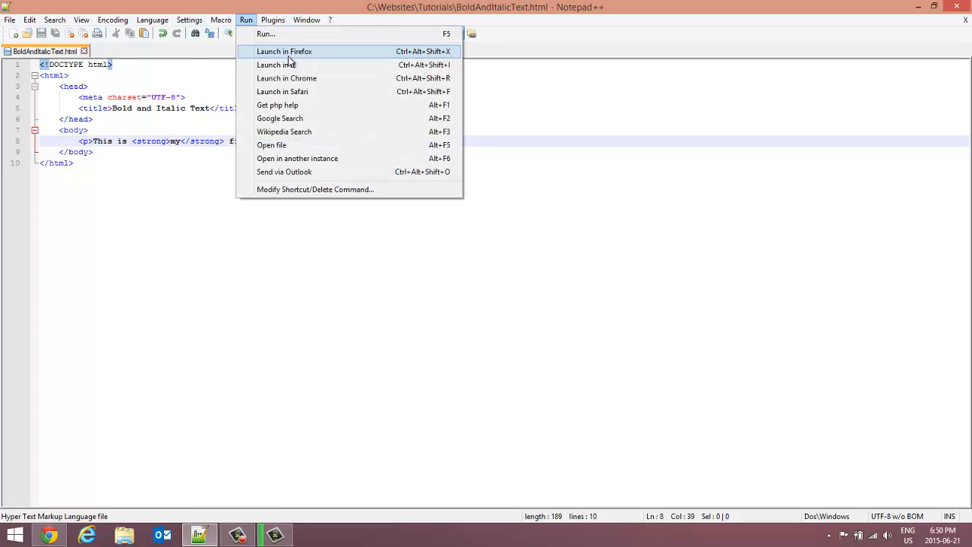
Launch the page in Chrome, close the old tutorial tab, and check 'my' appears bold
left_click(286, 78)
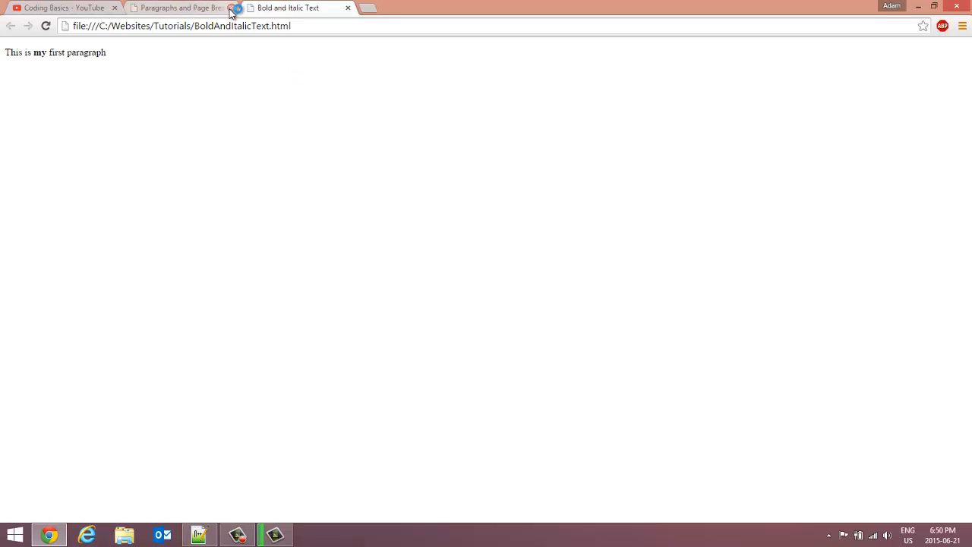
left_click(237, 8)
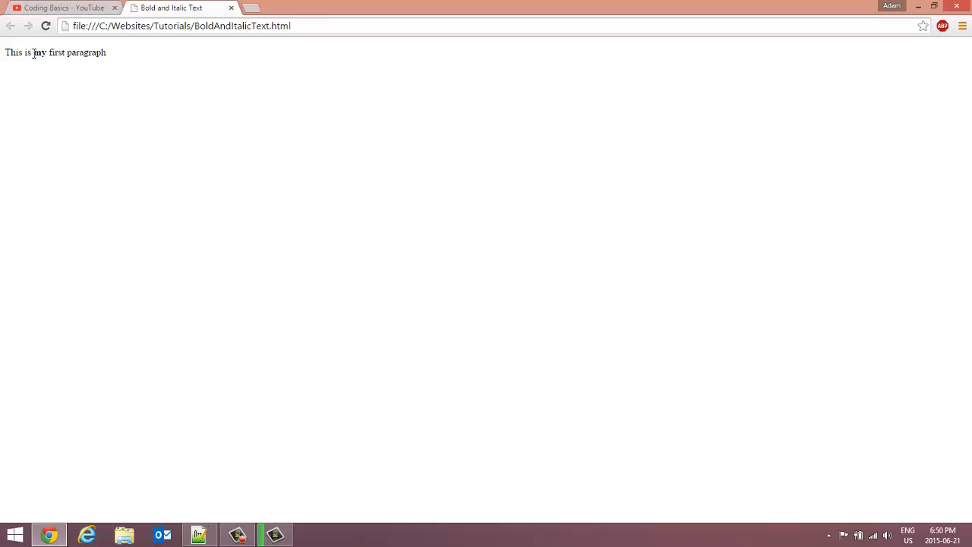
double_click(38, 53)
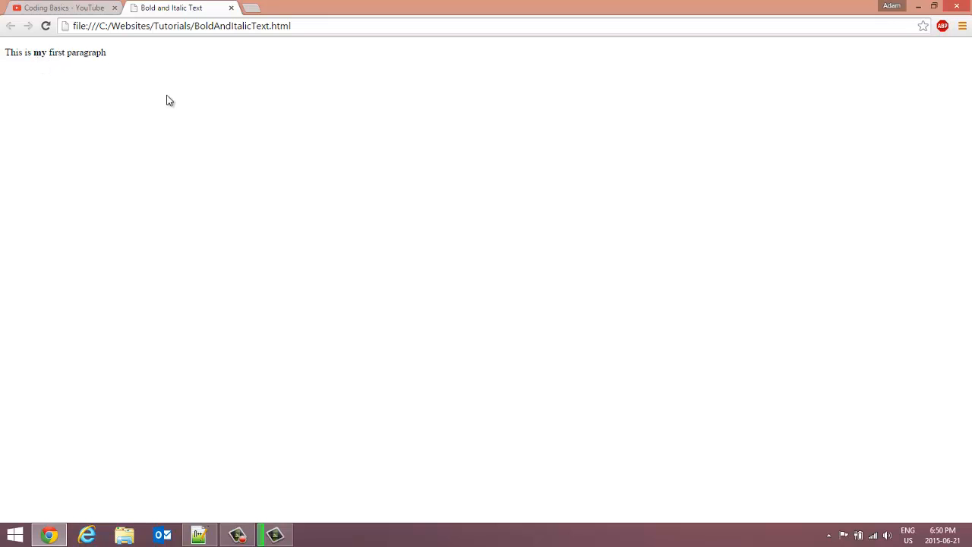
left_click(199, 534)
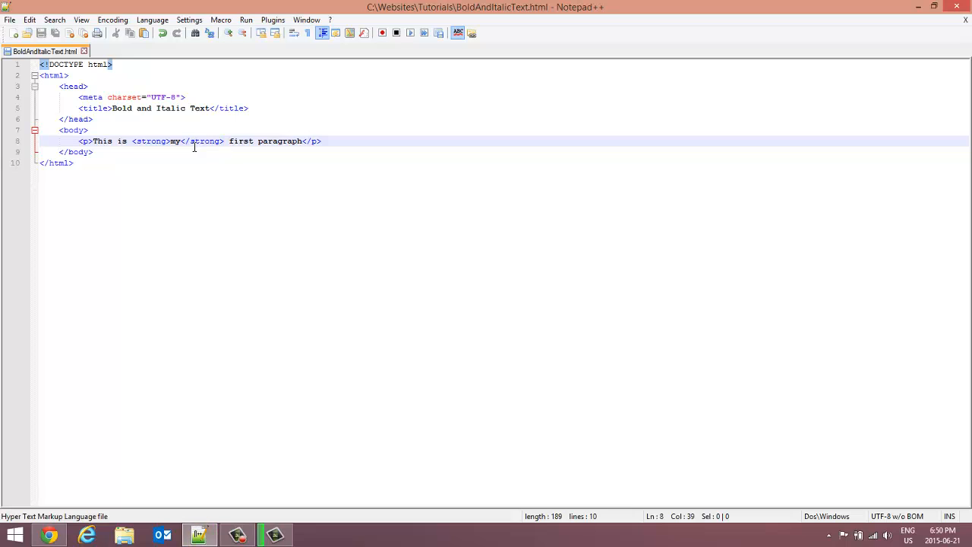
mouse_move(153, 140)
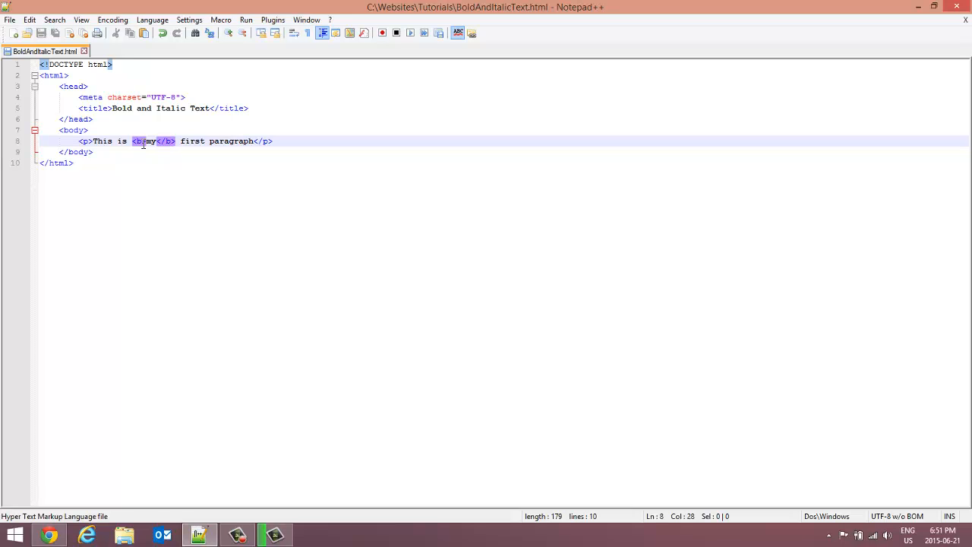
Select the 'b' in the opening <b> tag around 'my'
left_click(141, 140)
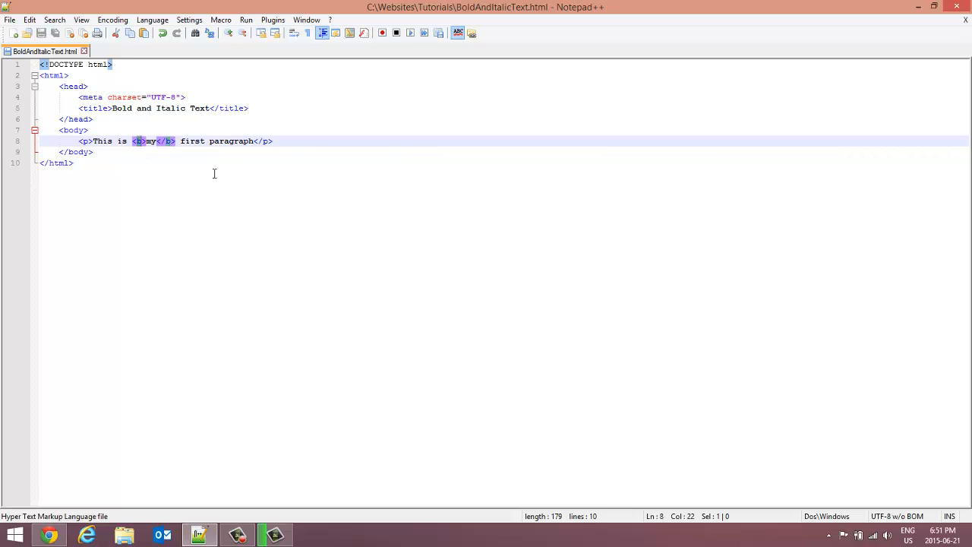
Change the b tags around 'my' to em tags and confirm italics in Chrome
type("m")
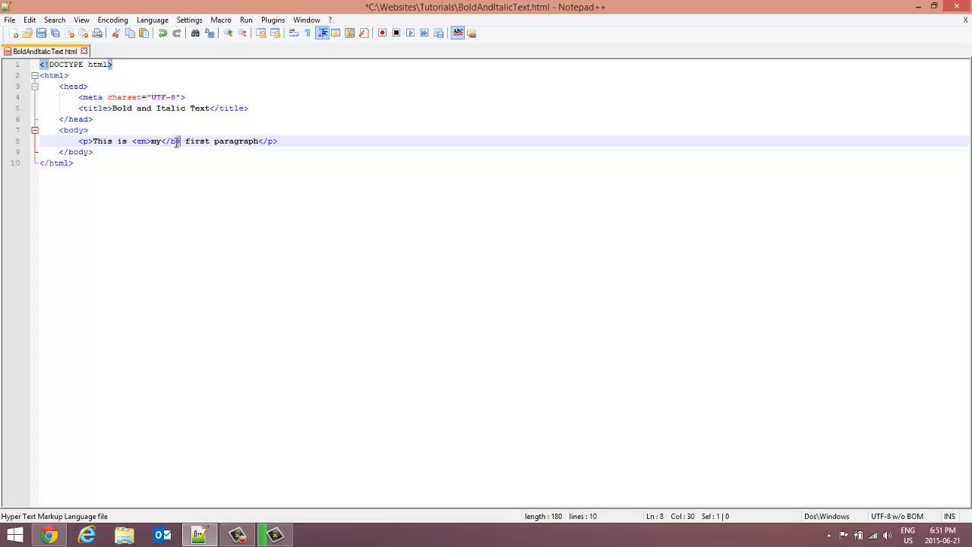
type("em")
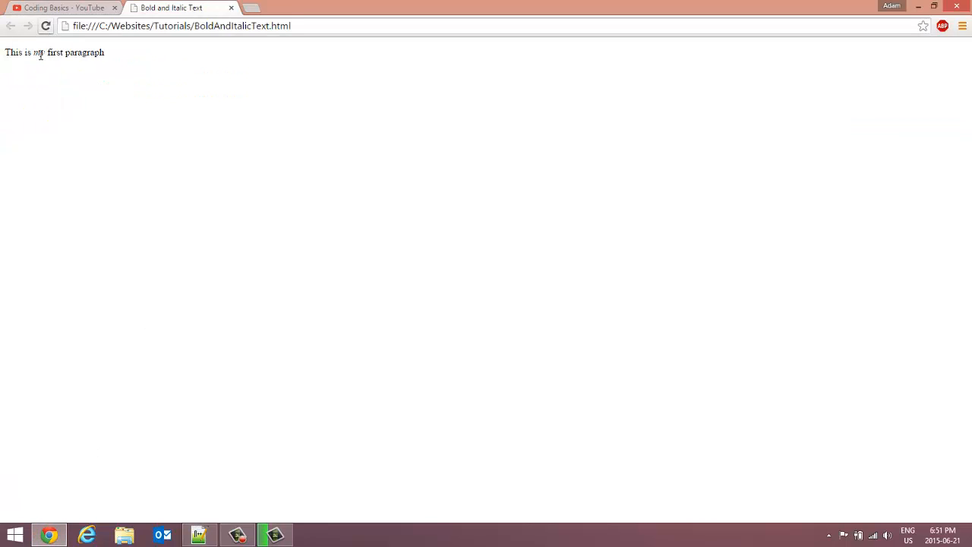
left_click_drag(3, 52, 105, 53)
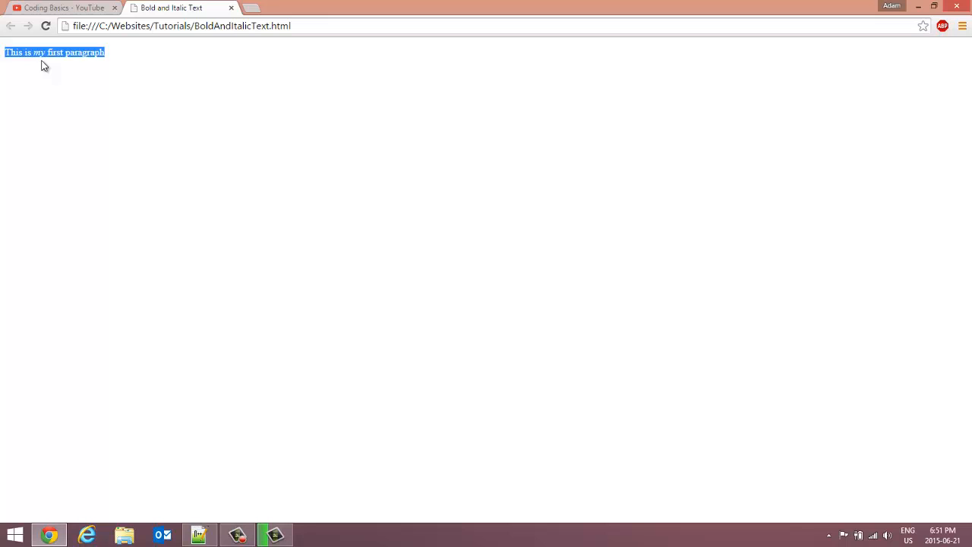
left_click(199, 534)
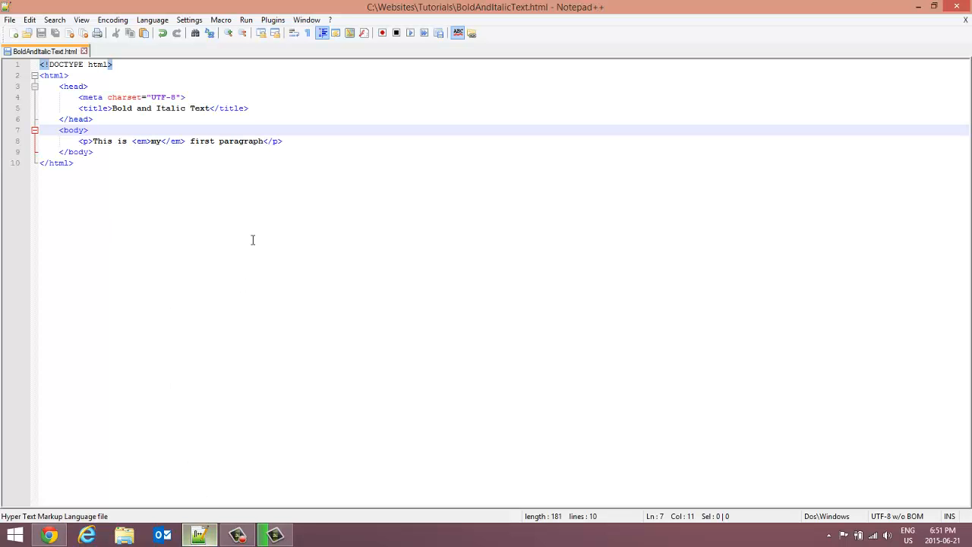
mouse_move(157, 141)
type("<b>")
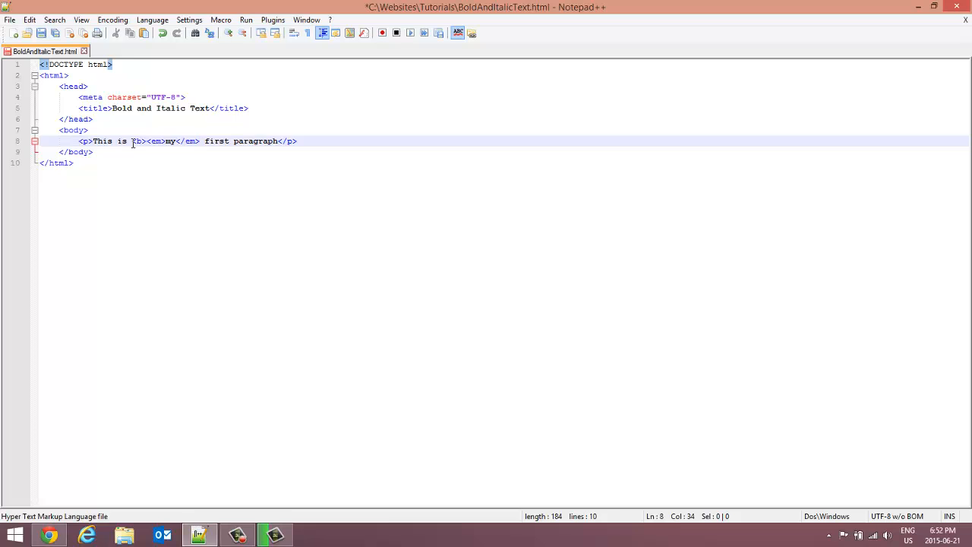
Add <b> and </b> around the em-wrapped 'my' and save the file
type("<")
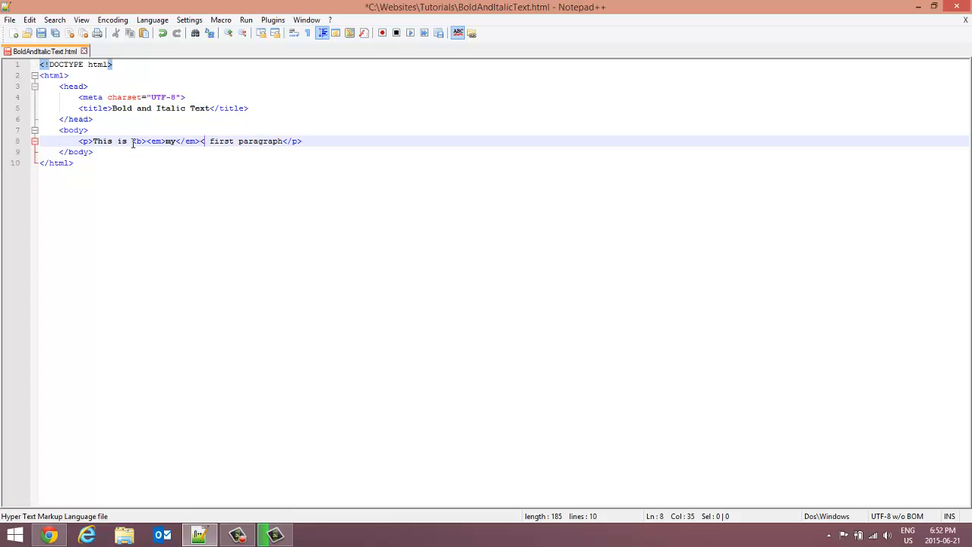
type("/b>")
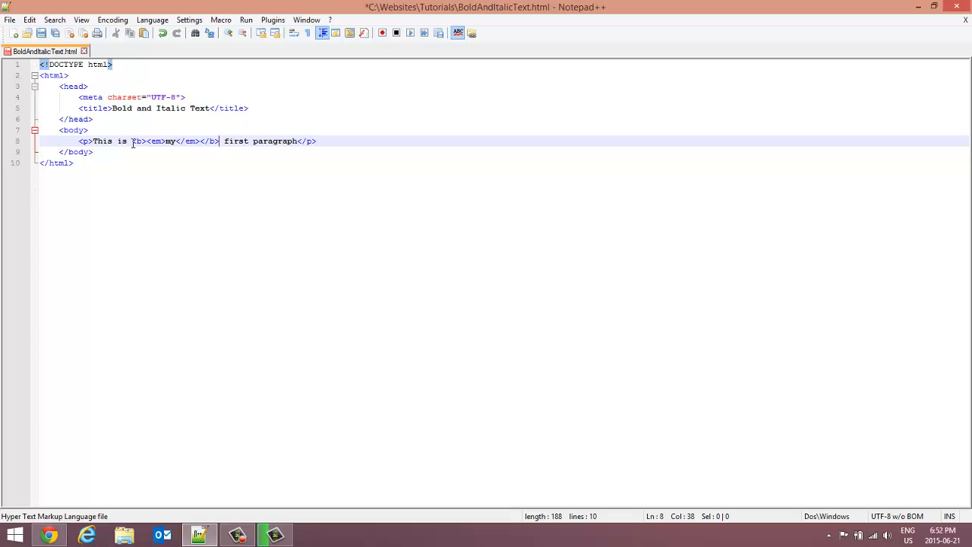
key("ctrl+s")
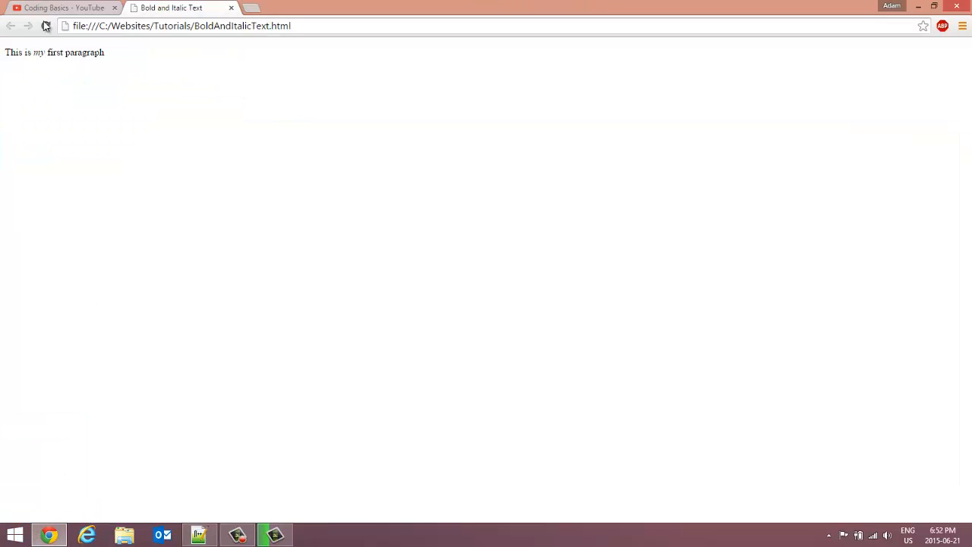
Reload the Chrome page so 'my' renders bold italic
left_click(45, 26)
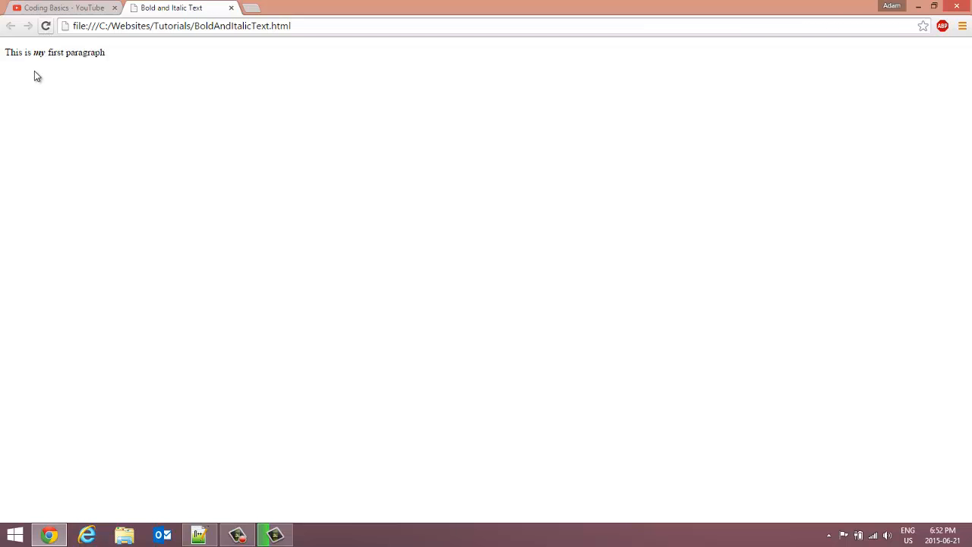
mouse_move(296, 476)
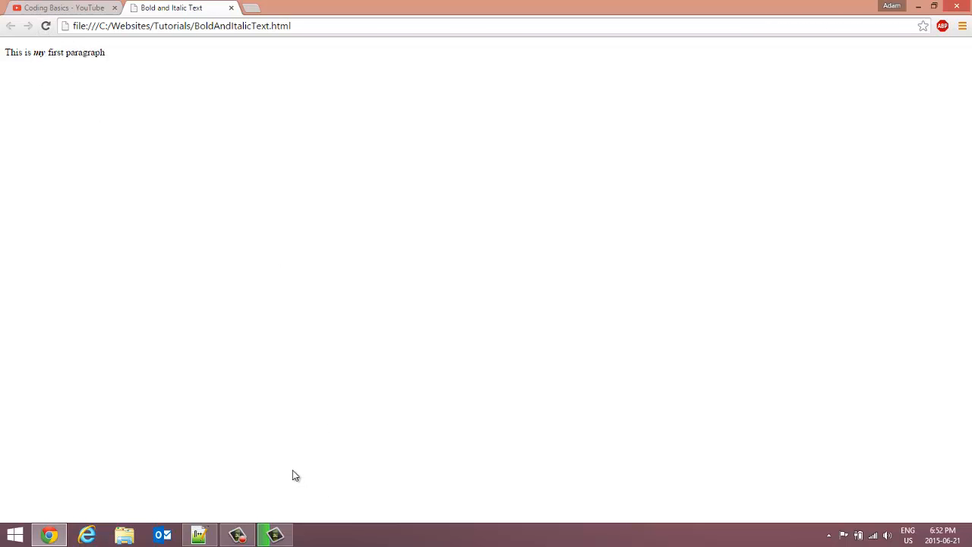
mouse_move(683, 125)
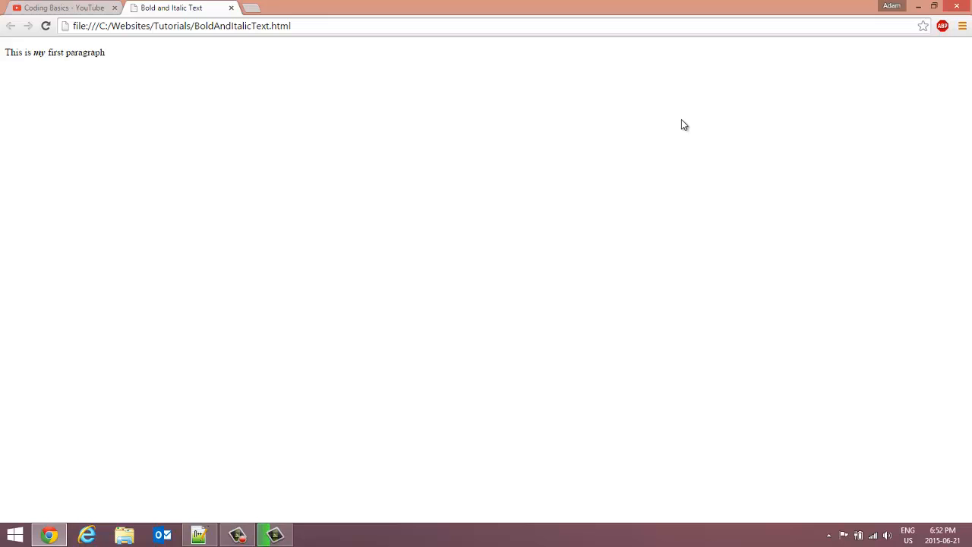